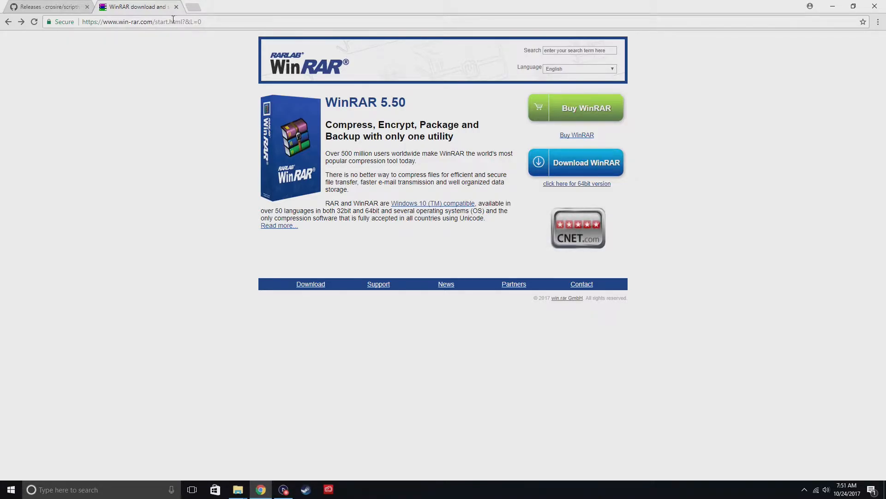
# - Reach the WinRAR downloads page on win-rar.com from the current address
pyautogui.click(132, 22)
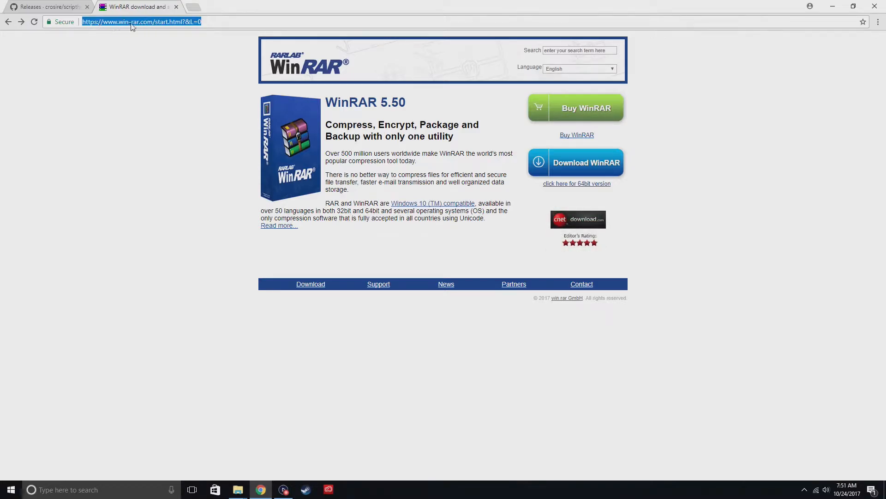
pyautogui.moveTo(320, 292)
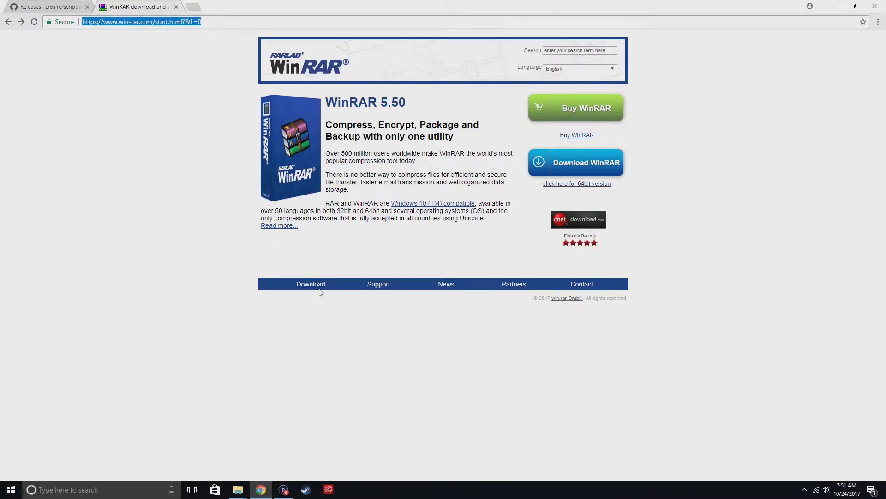
pyautogui.click(310, 284)
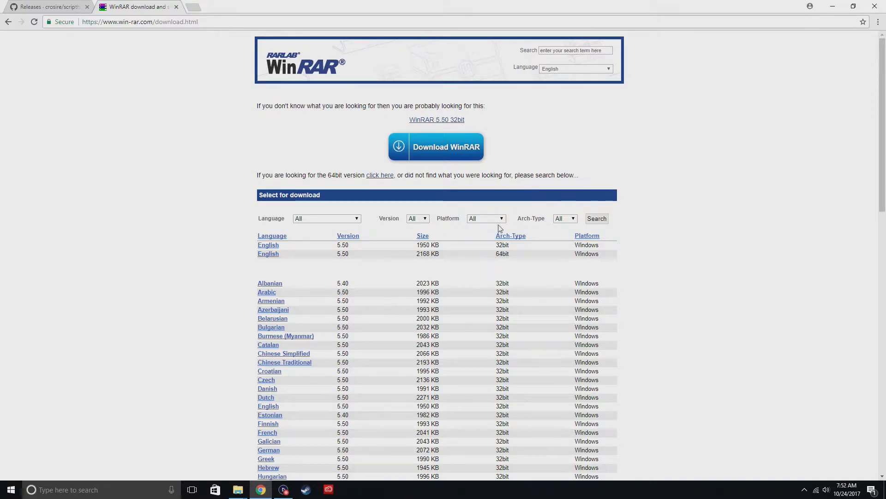
pyautogui.moveTo(515, 252)
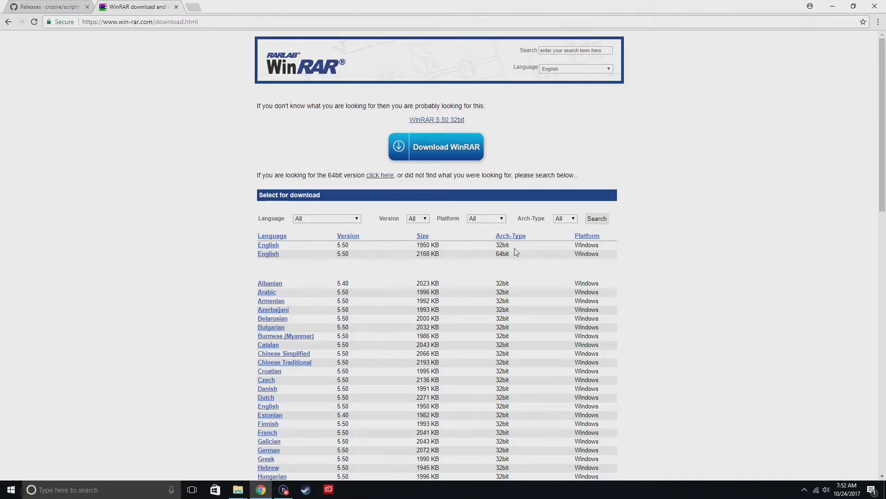
pyautogui.rightClick(11, 490)
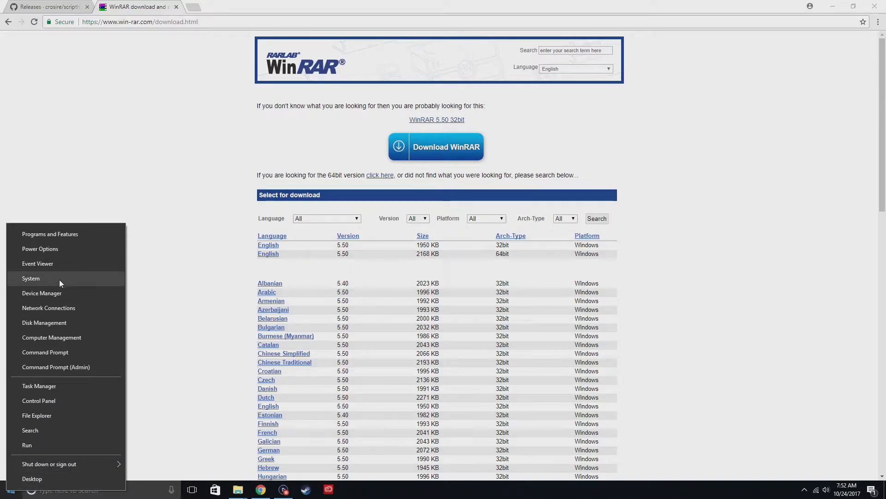
pyautogui.moveTo(317, 235)
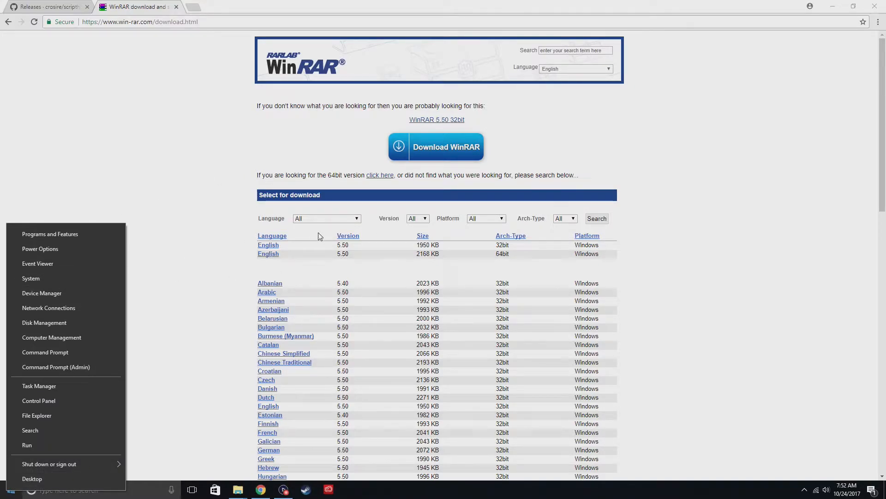
pyautogui.click(262, 266)
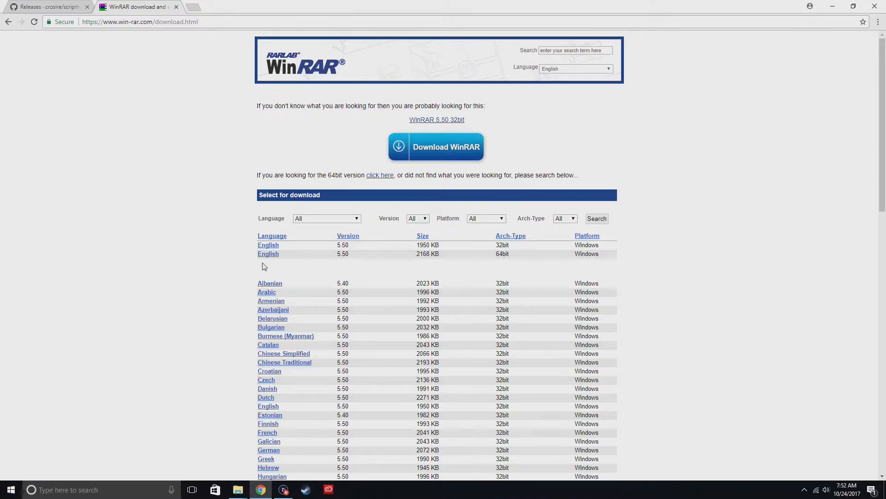
# - Start the English 64-bit WinRAR 5.50 download and minimize Chrome to the desktop
pyautogui.click(268, 253)
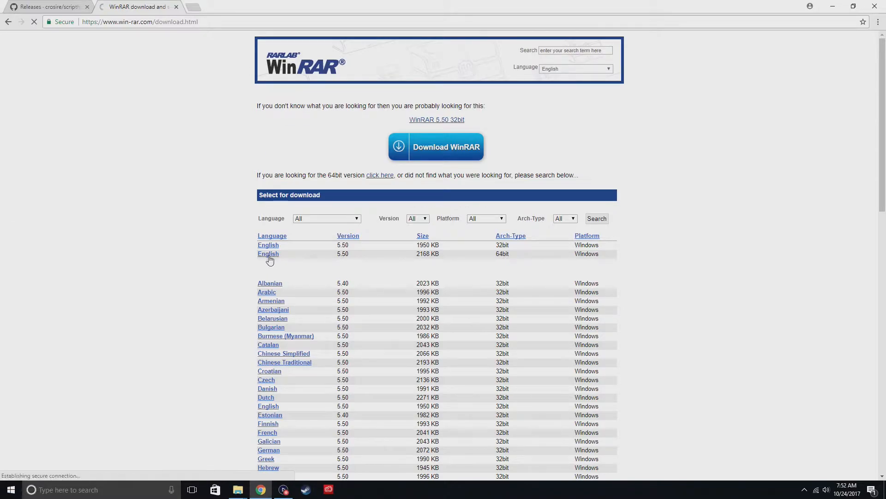
pyautogui.click(268, 253)
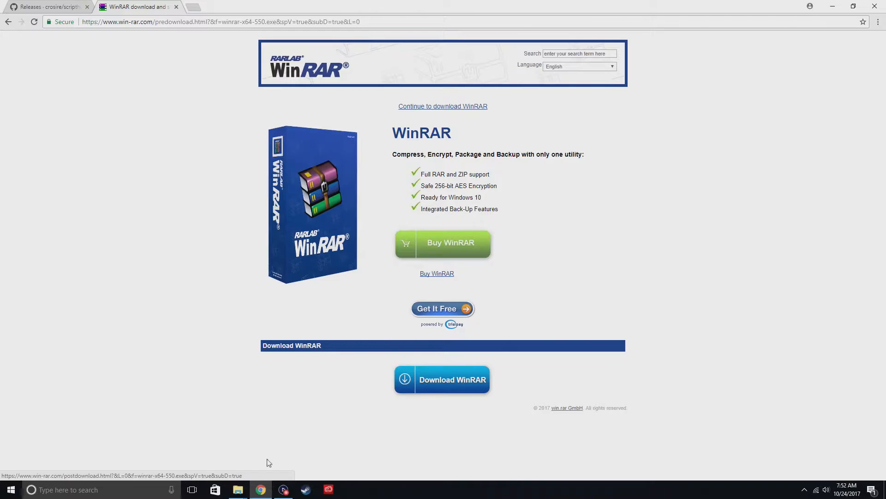
pyautogui.moveTo(855, 4)
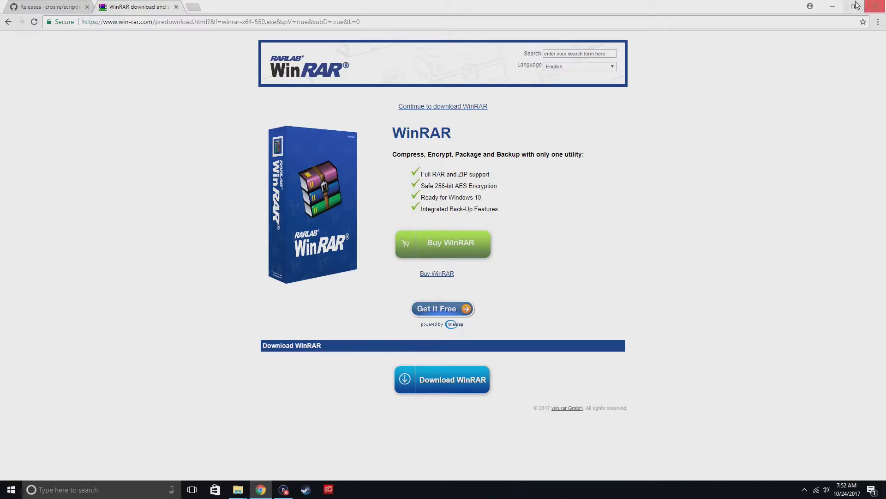
pyautogui.click(443, 379)
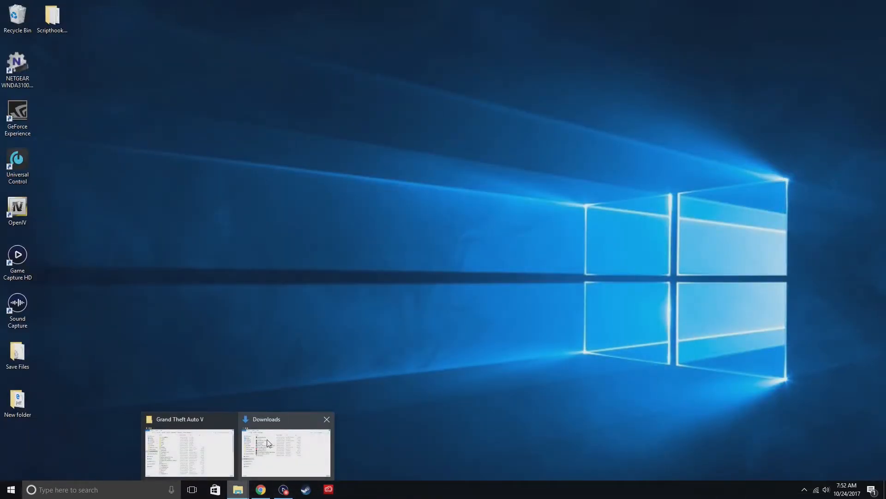
# - Show the Downloads folder and check the ScriptHookVDotNet archive and winrar-x64-550 installer entries
pyautogui.click(286, 451)
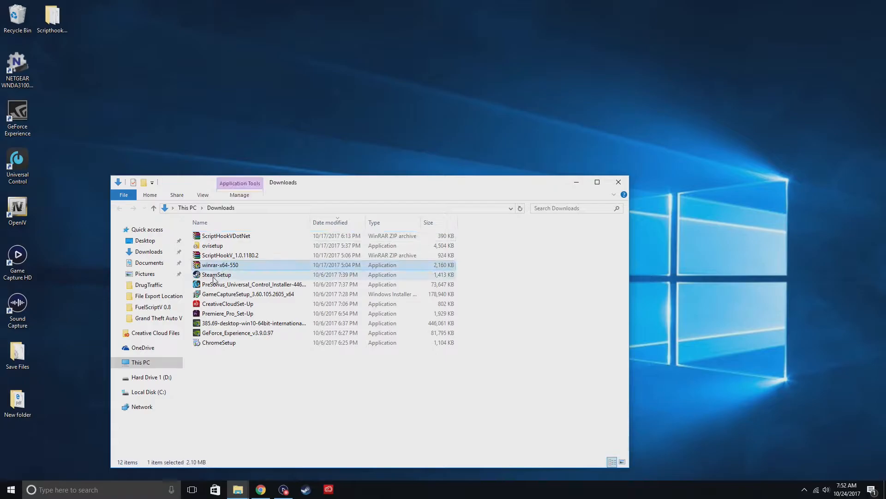
pyautogui.moveTo(222, 268)
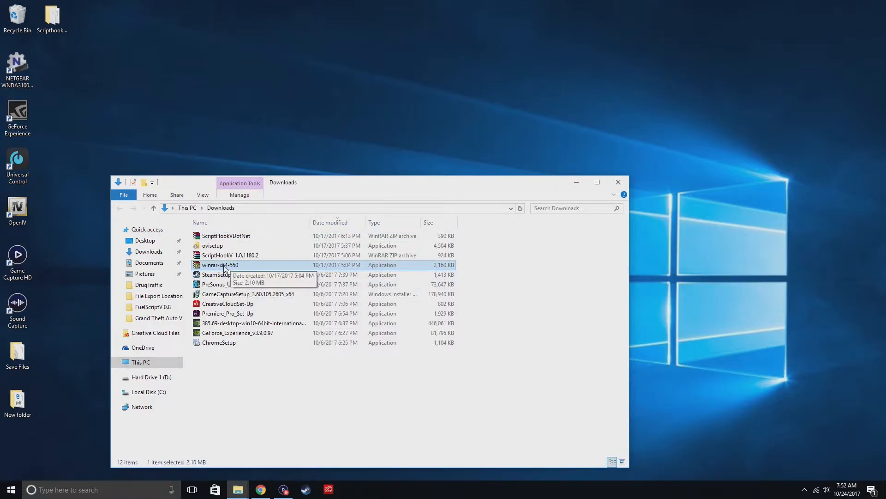
pyautogui.moveTo(238, 276)
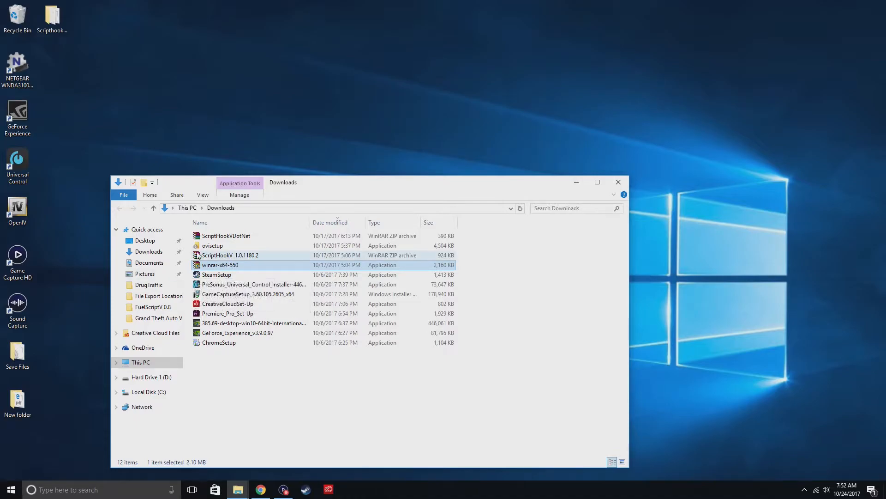
pyautogui.click(226, 235)
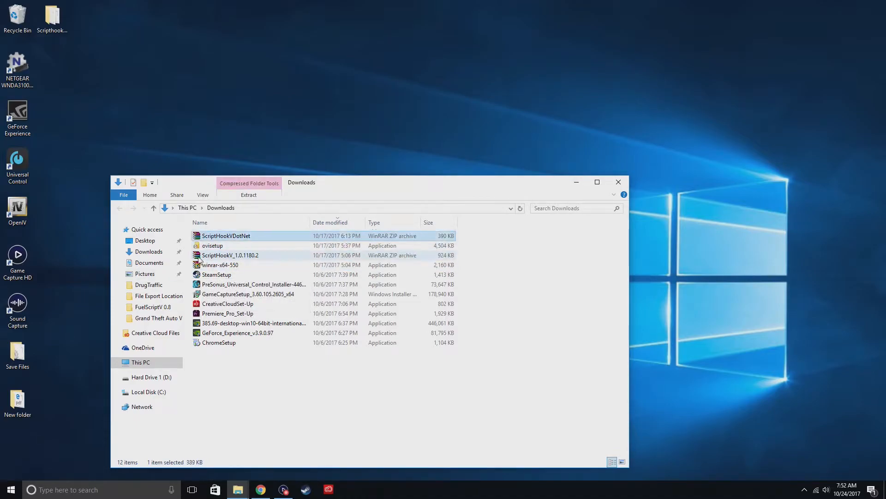
pyautogui.click(220, 264)
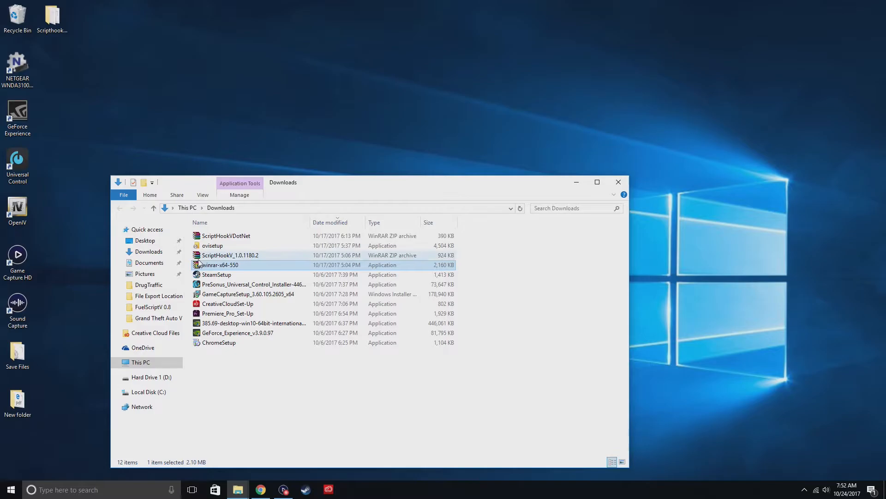
pyautogui.click(225, 235)
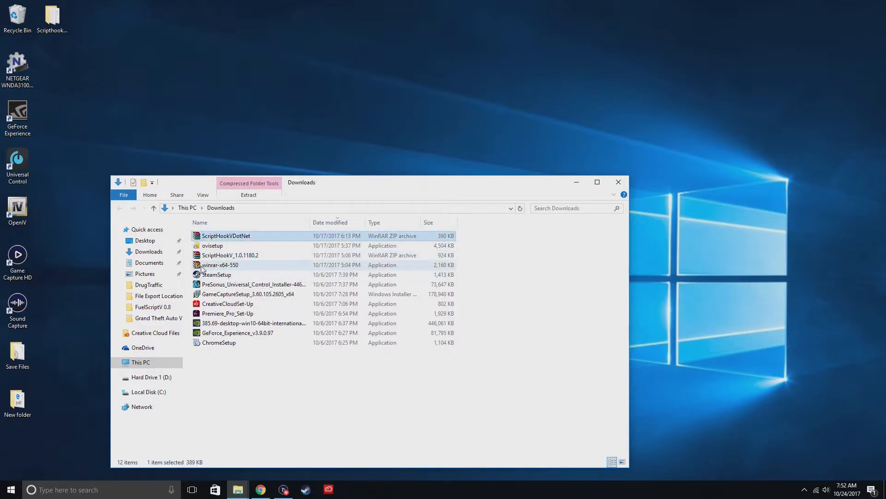
pyautogui.click(220, 264)
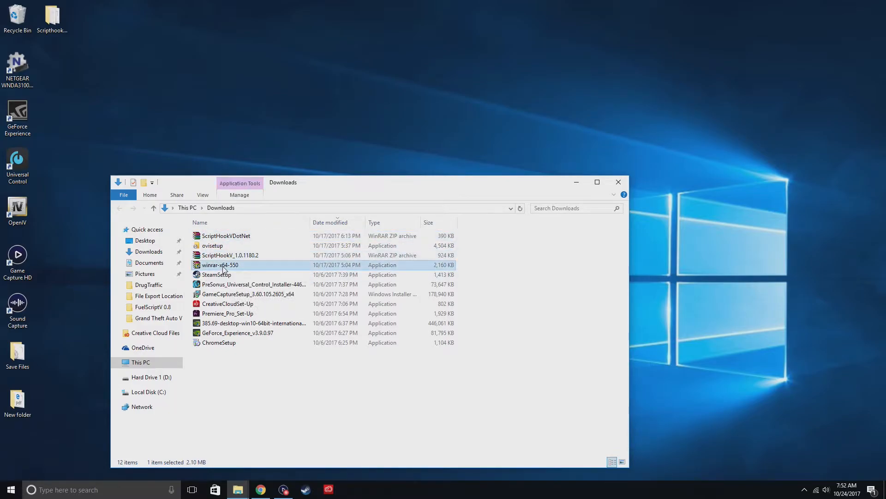
pyautogui.moveTo(236, 267)
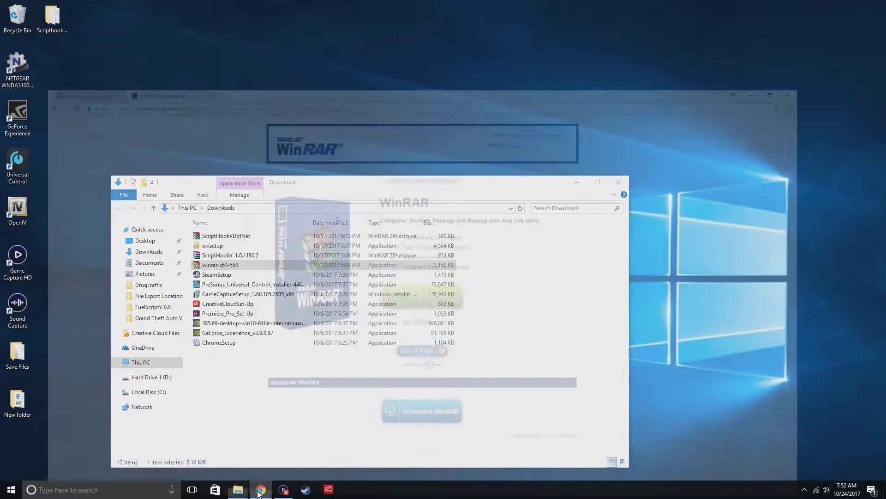
# - Restore Chrome showing the GitHub ScriptHookVDotNet v2.10.3 release with its zip download
pyautogui.click(261, 489)
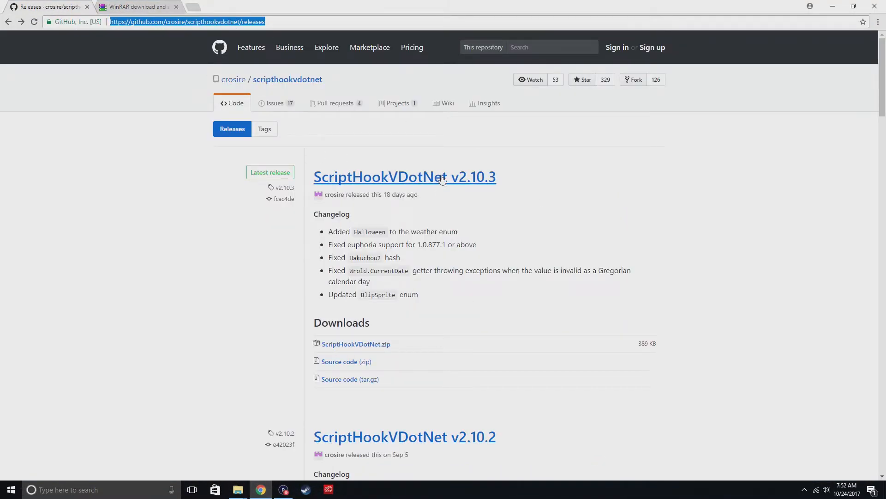
pyautogui.moveTo(516, 185)
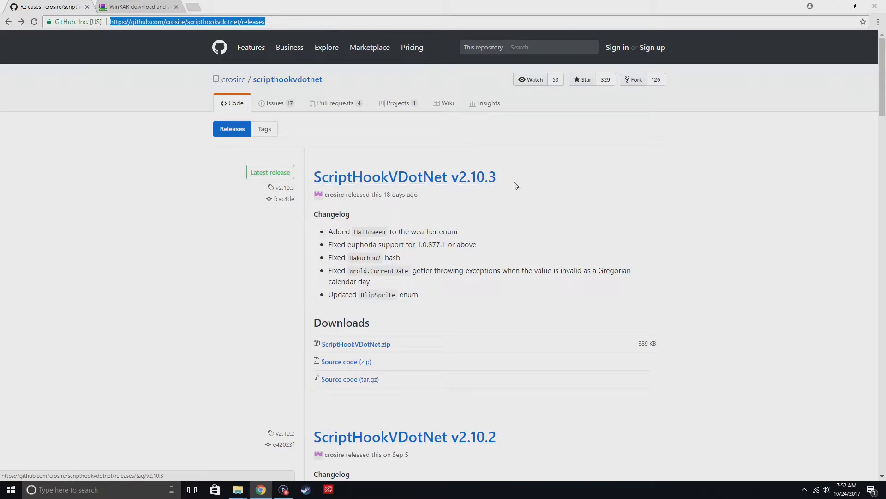
pyautogui.moveTo(356, 351)
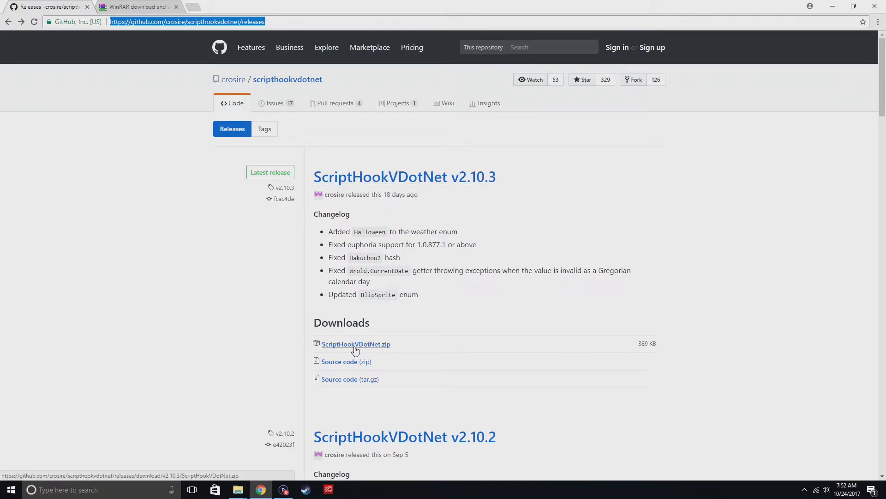
pyautogui.moveTo(441, 177)
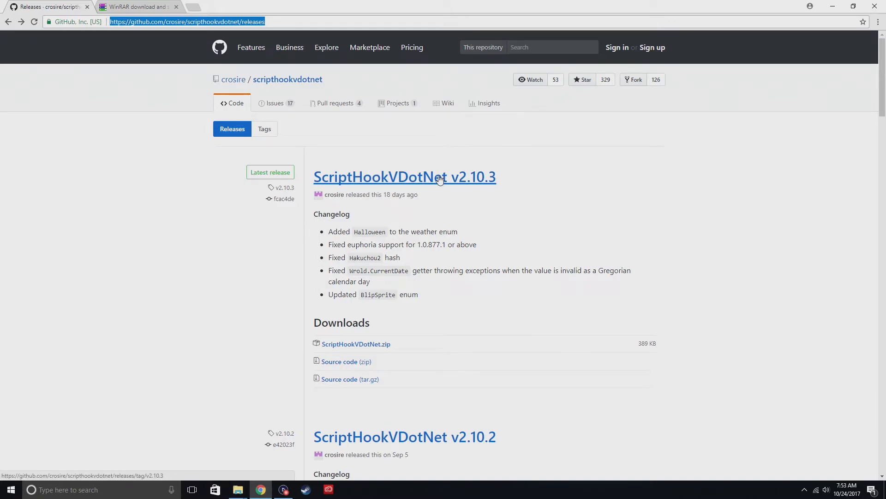
pyautogui.moveTo(422, 183)
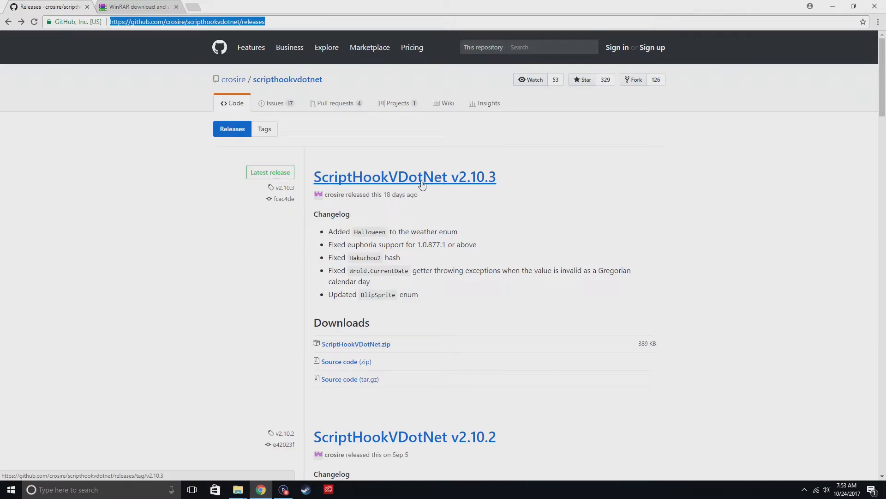
pyautogui.moveTo(426, 178)
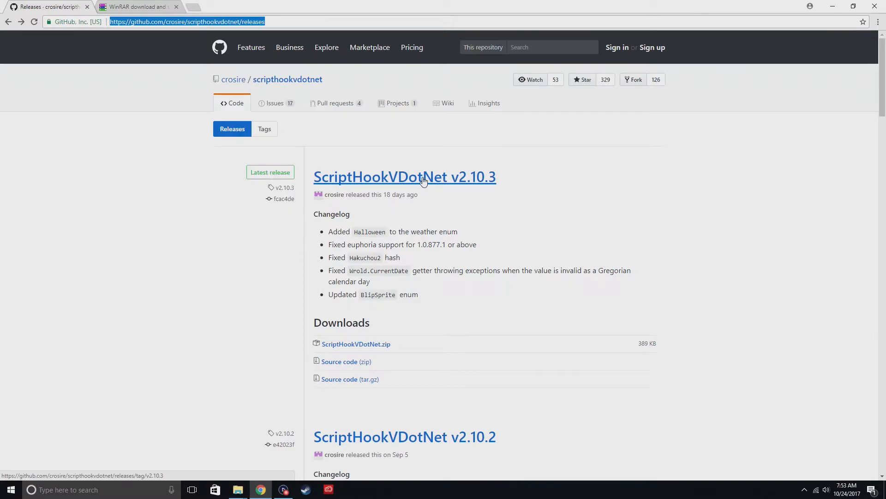
pyautogui.moveTo(395, 181)
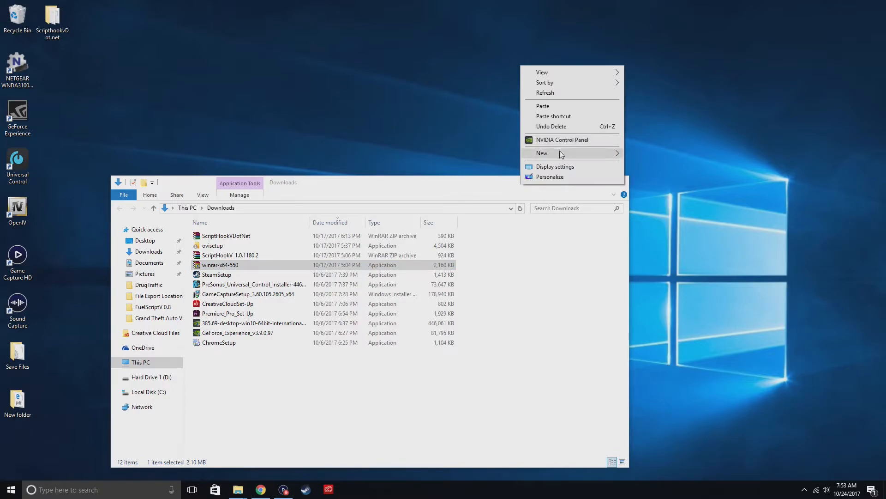
# - Create a new desktop folder and copy the ScriptHookVDotNet archive's name
pyautogui.click(542, 153)
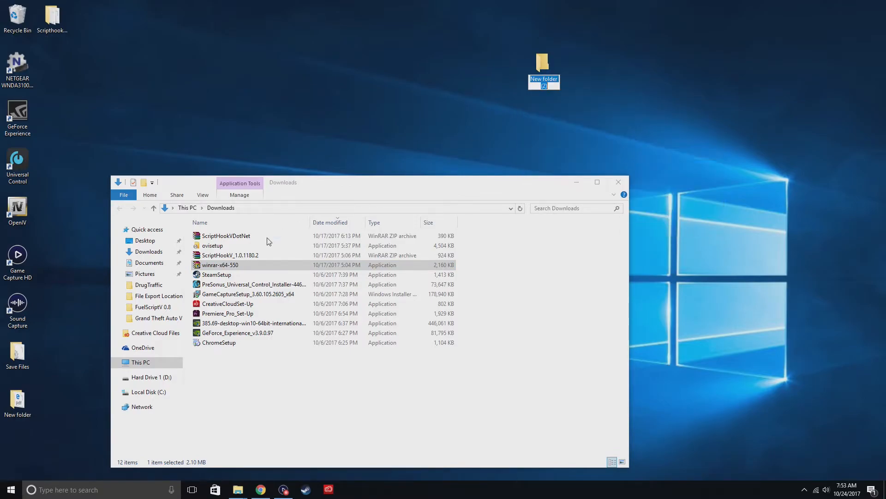
pyautogui.rightClick(226, 236)
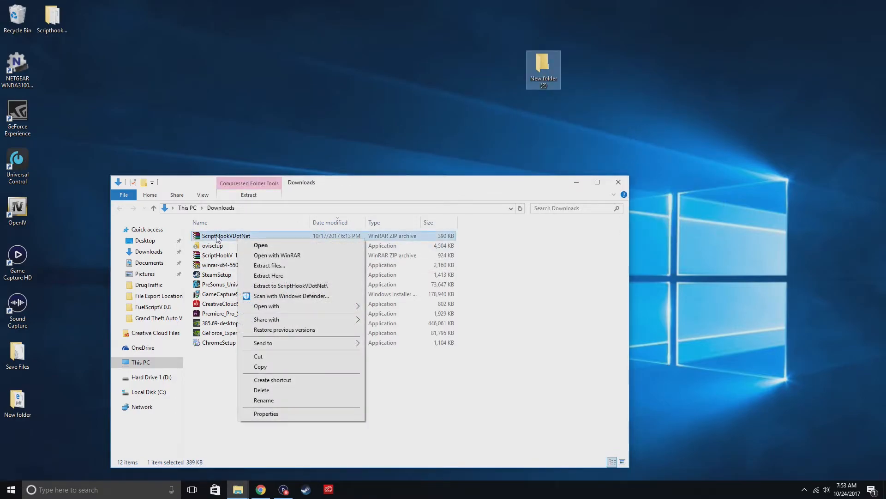
pyautogui.moveTo(265, 400)
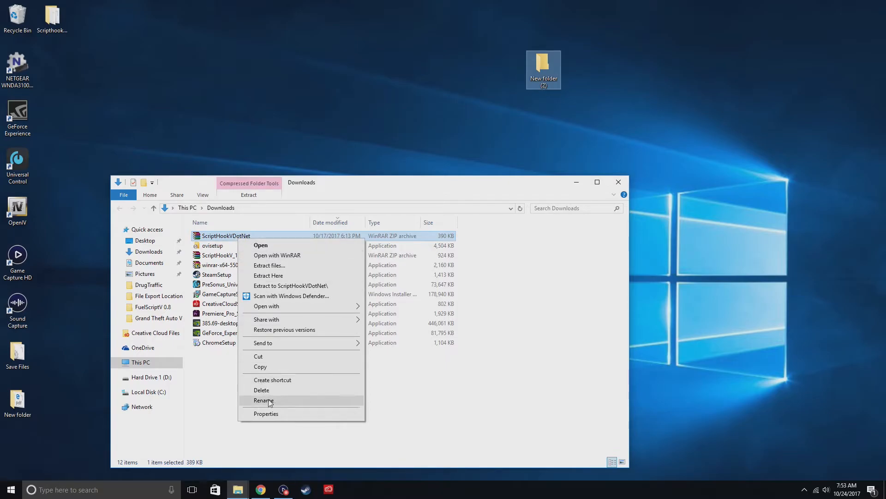
pyautogui.click(264, 400)
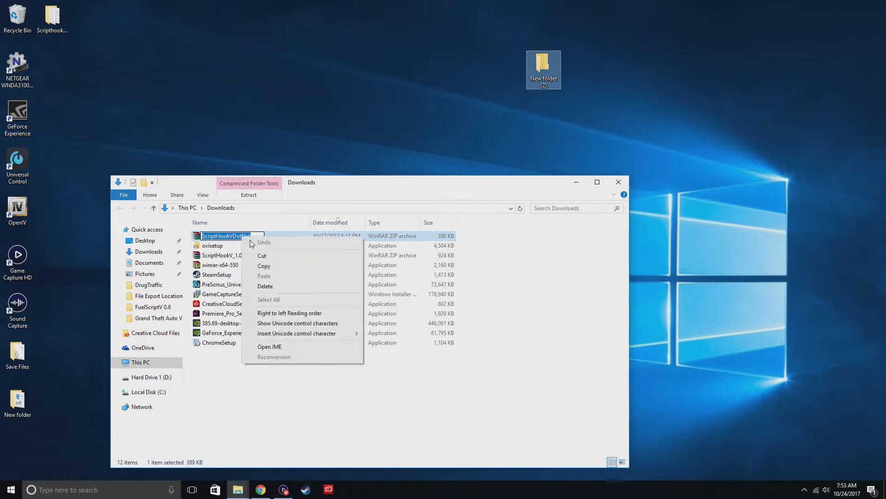
# - Rename the new desktop folder to ScriptHookVDotNet using the copied name
pyautogui.rightClick(543, 65)
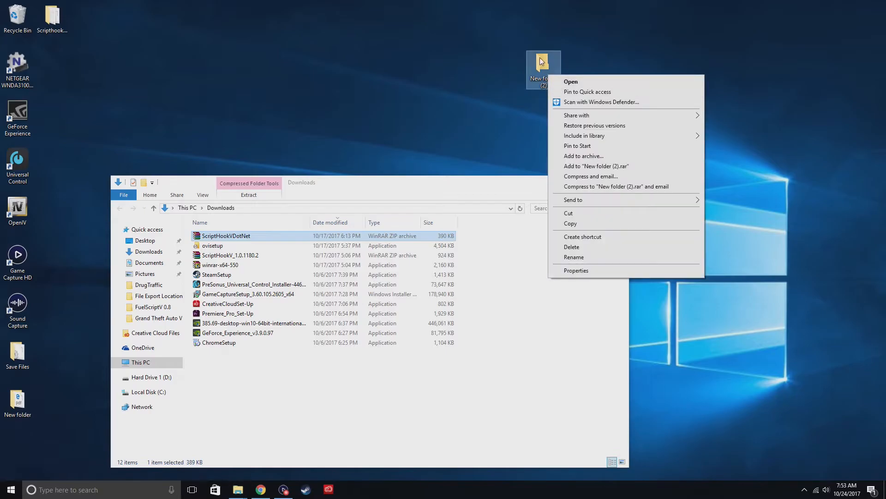
pyautogui.click(574, 257)
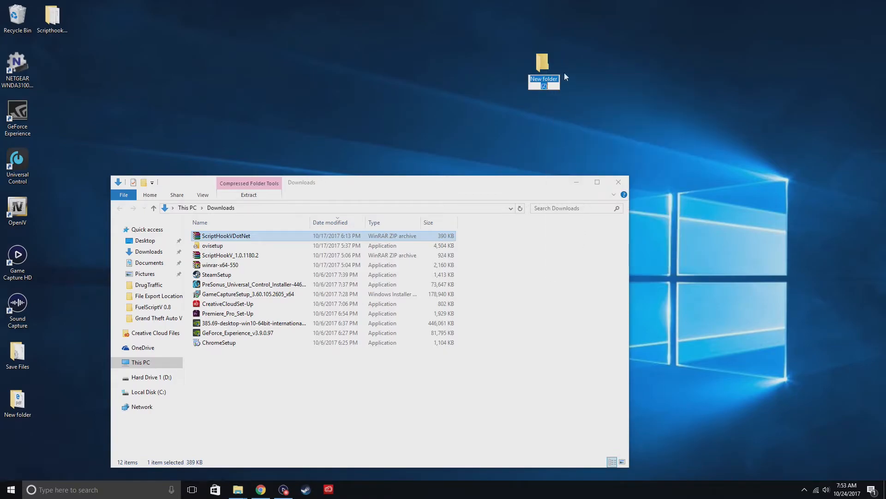
pyautogui.press('Enter')
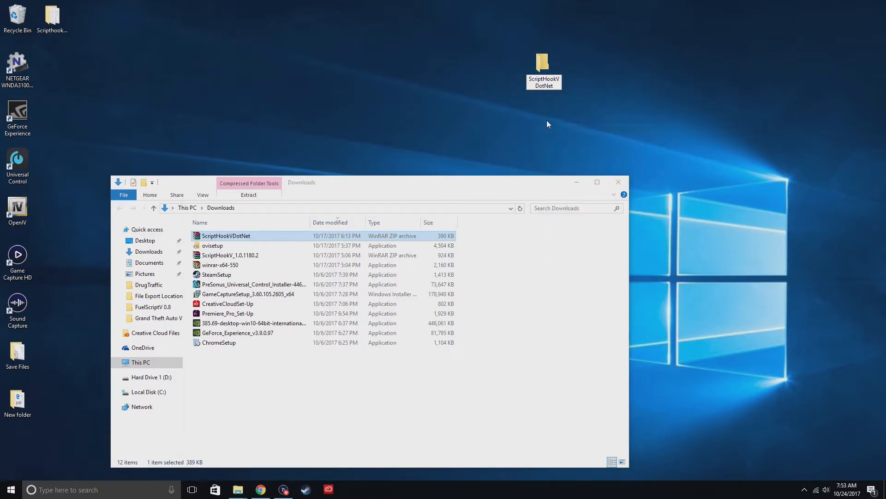
pyautogui.click(544, 60)
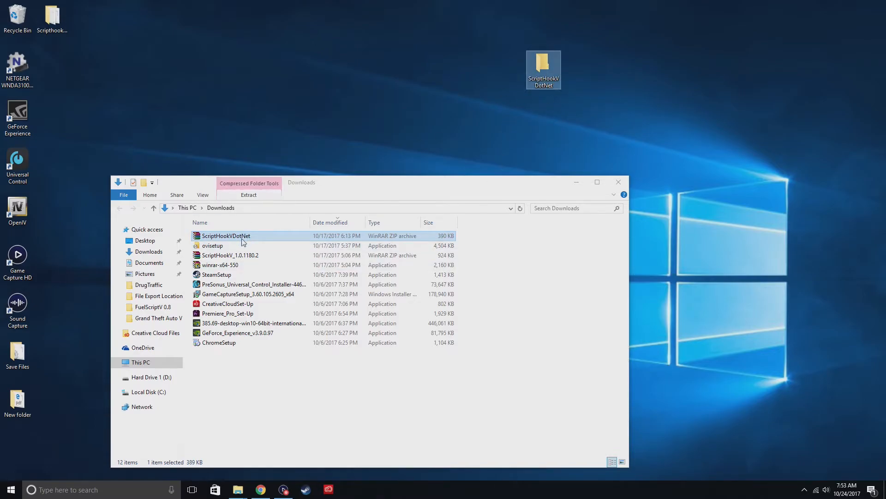
# - Extract the ScriptHookVDotNet archive into the desktop ScriptHookVDotNet folder with WinRAR
pyautogui.rightClick(226, 236)
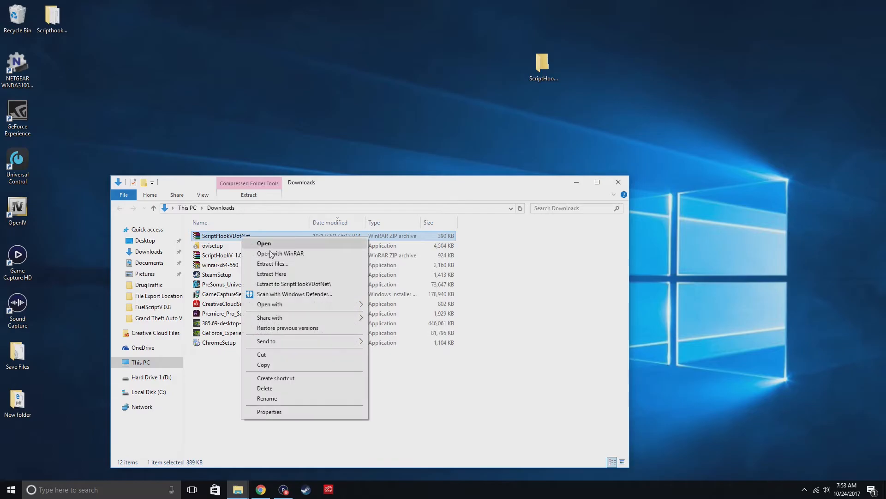
pyautogui.click(274, 263)
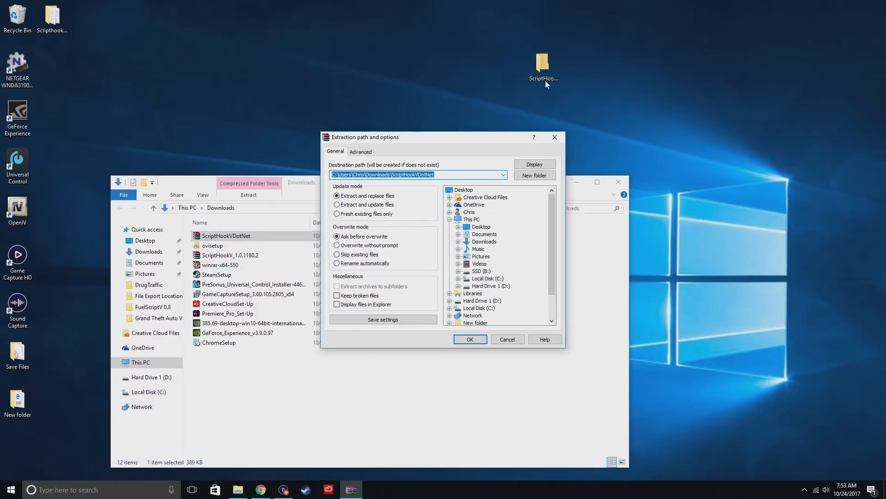
pyautogui.moveTo(459, 224)
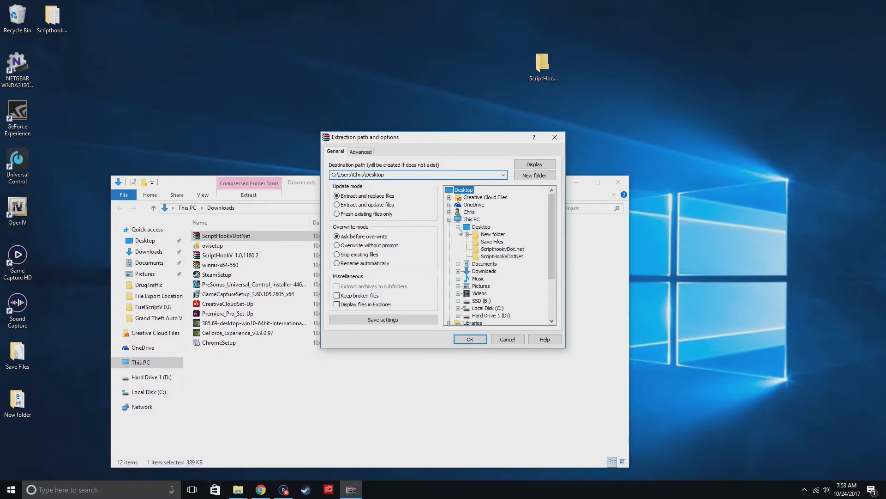
pyautogui.click(503, 257)
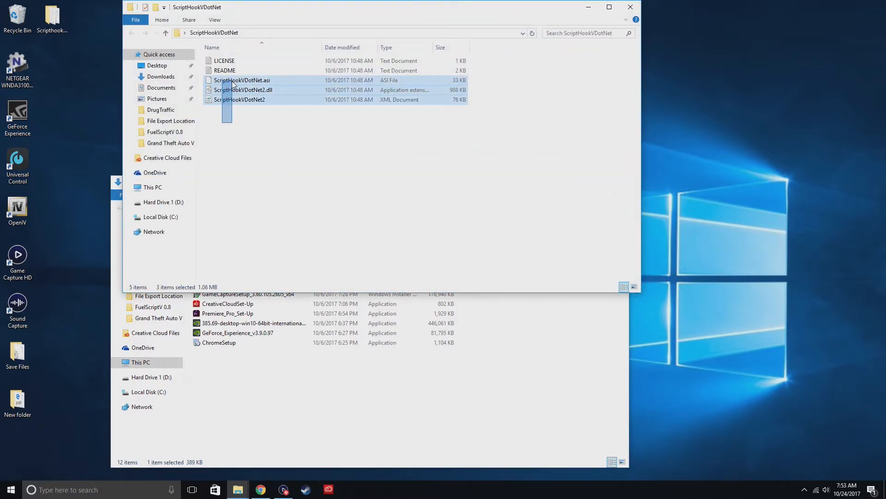
pyautogui.click(272, 124)
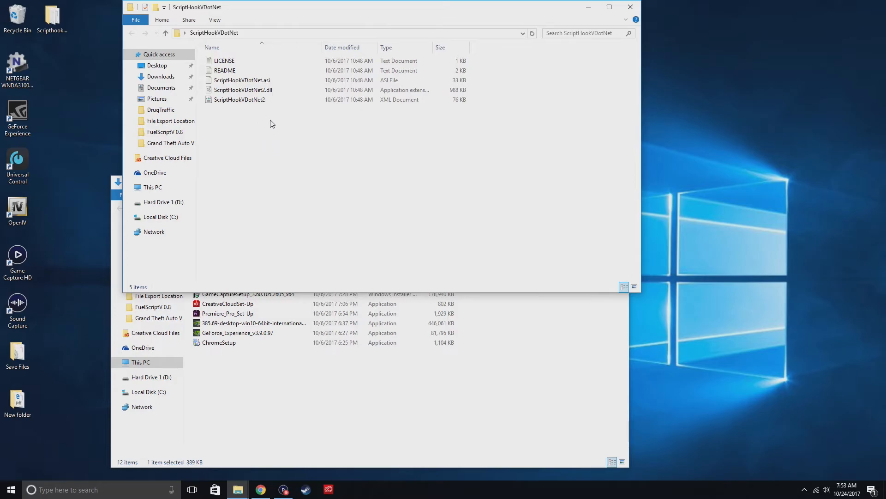
pyautogui.rightClick(543, 67)
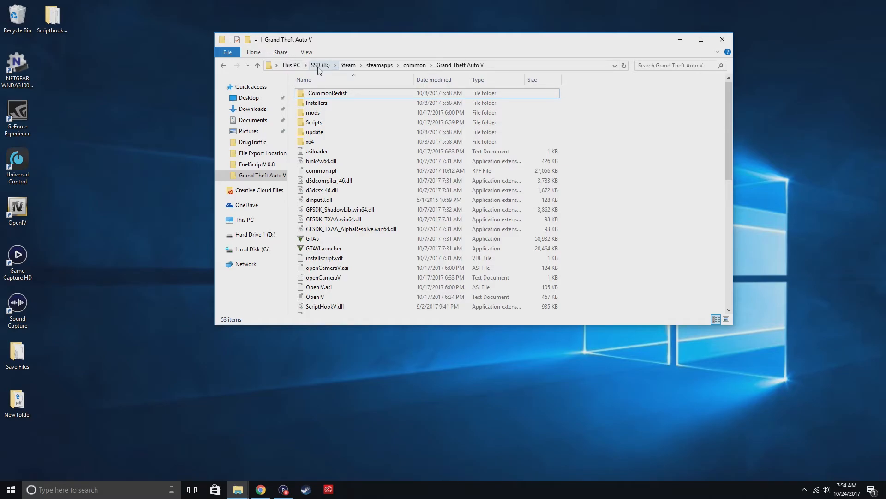
# - Open the Steam Grand Theft Auto V game folder on SSD (B:) and the desktop ScriptHookVDotNet folder
pyautogui.click(320, 65)
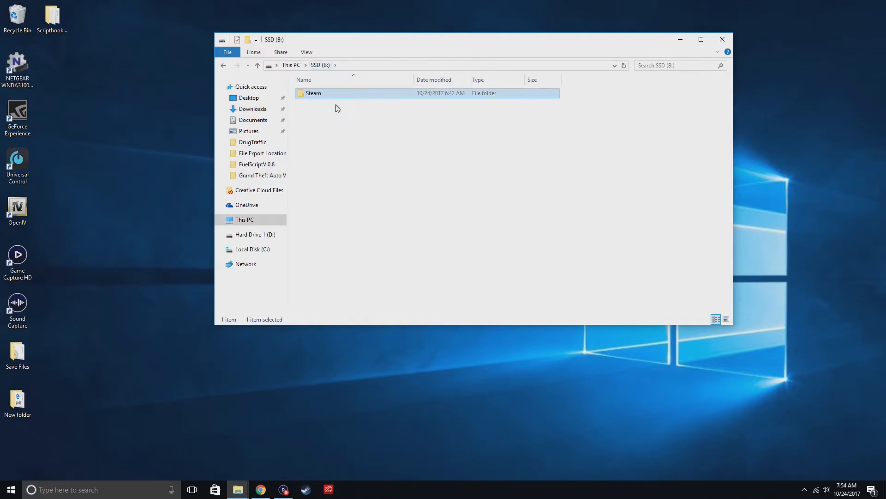
pyautogui.doubleClick(314, 93)
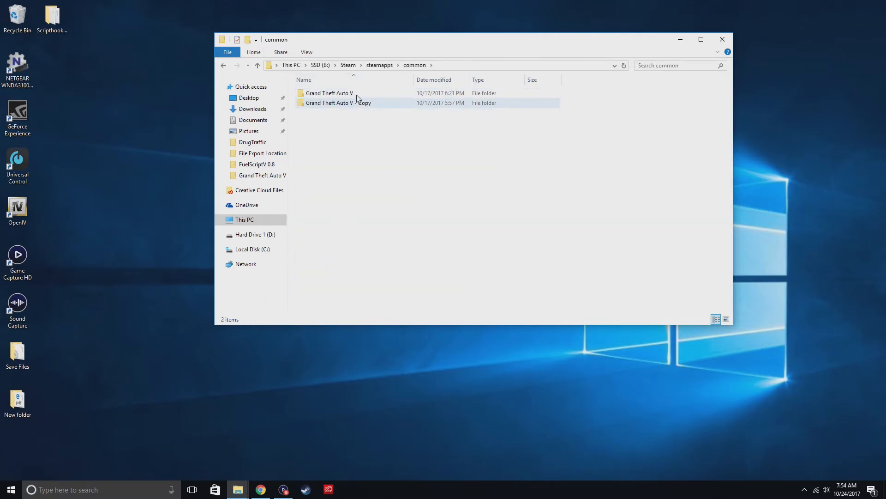
pyautogui.click(333, 92)
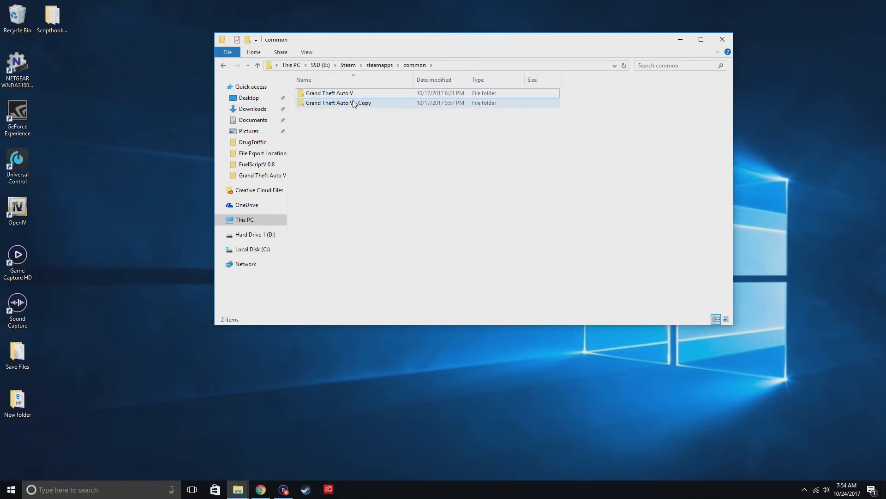
pyautogui.doubleClick(328, 92)
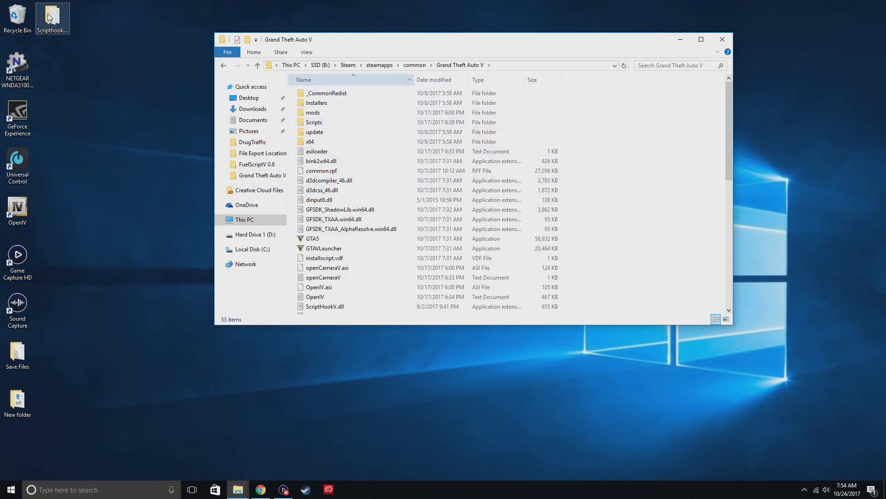
pyautogui.doubleClick(52, 13)
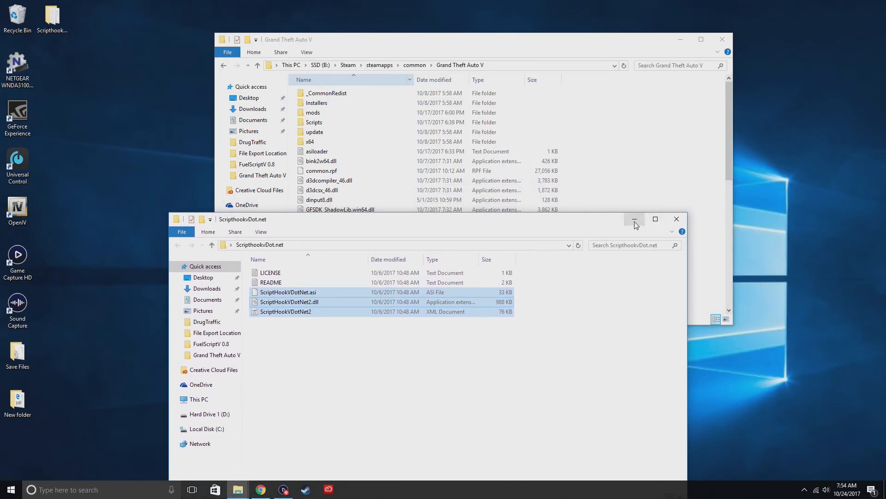
pyautogui.moveTo(635, 224)
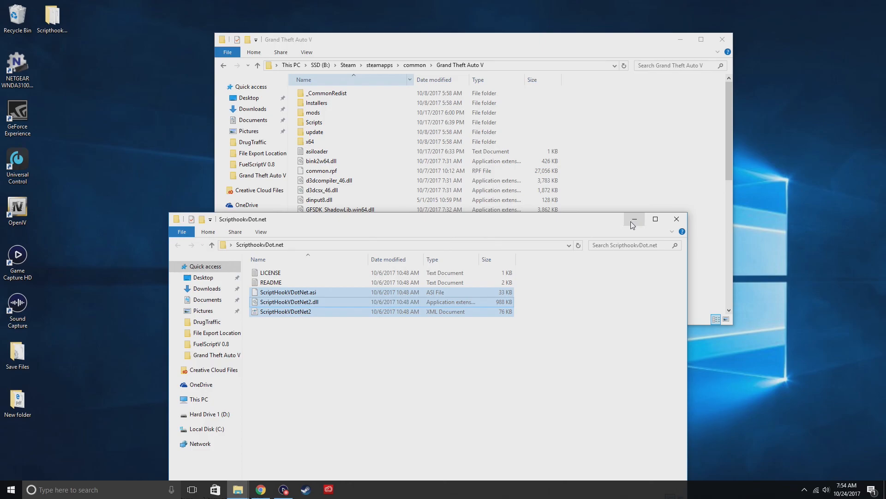
pyautogui.moveTo(631, 221)
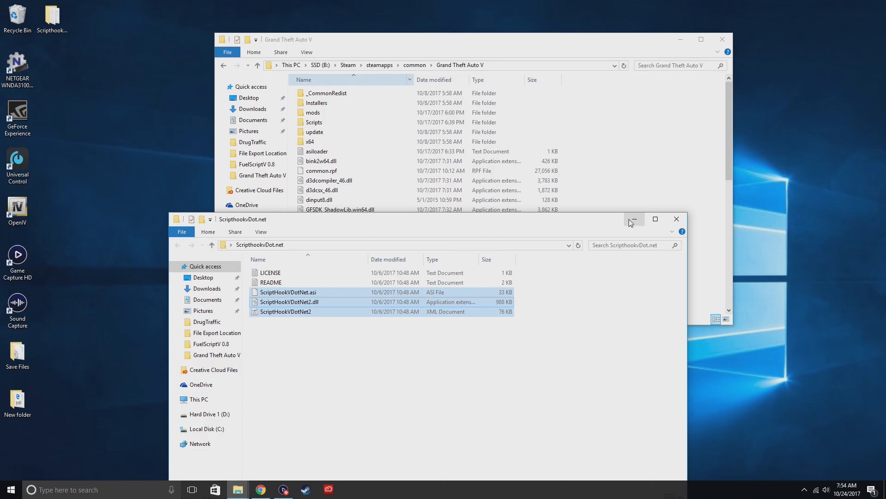